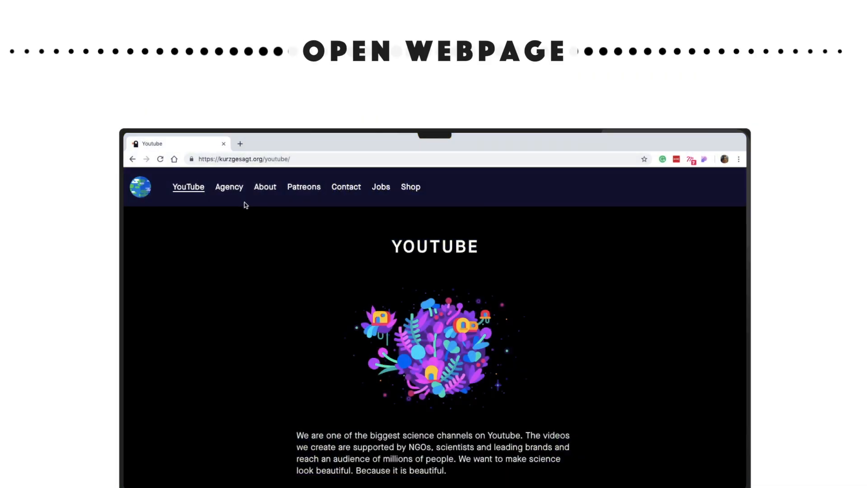
mouse_move(286, 211)
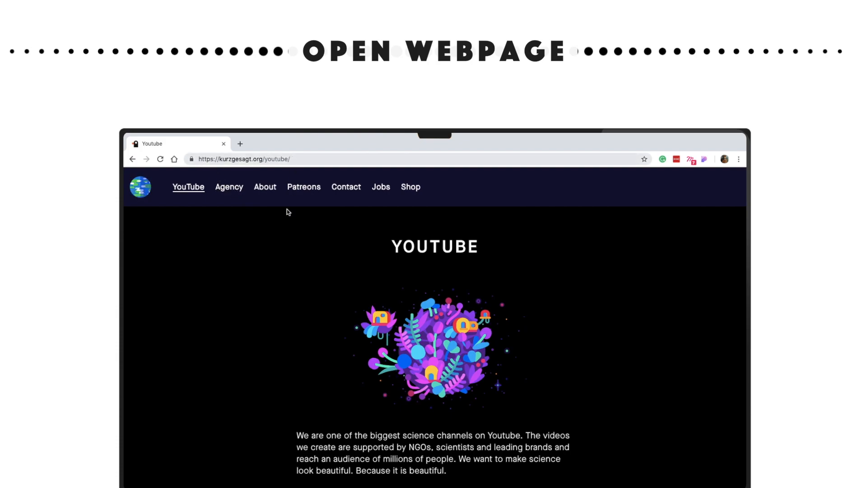
Bring up the right-click context menu on the kurzgesagt YouTube page.
right_click(287, 211)
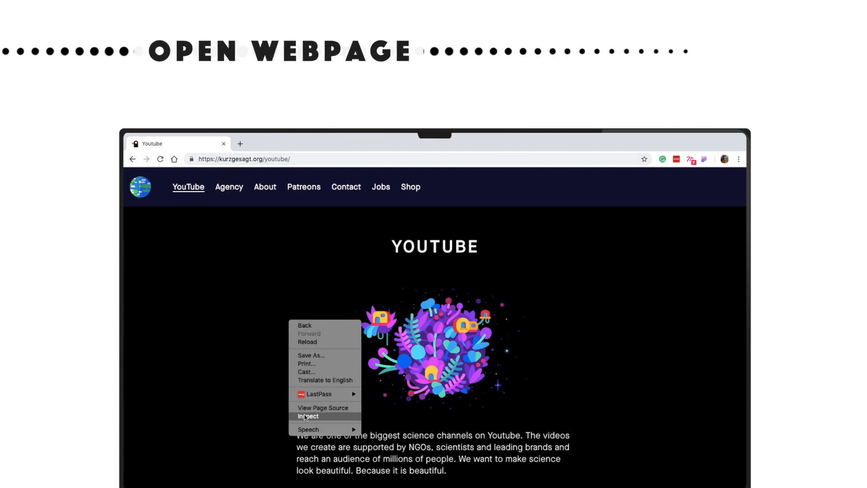
Choose Inspect so DevTools shows the page's HTML in the Elements panel.
left_click(308, 416)
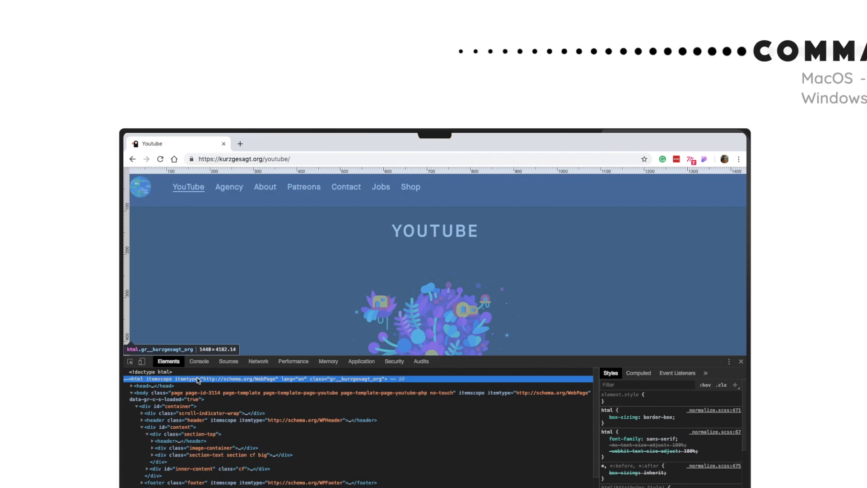
Filter the DevTools Command Menu with 'scre' to list the screenshot commands.
key("Ctrl+Shift+P")
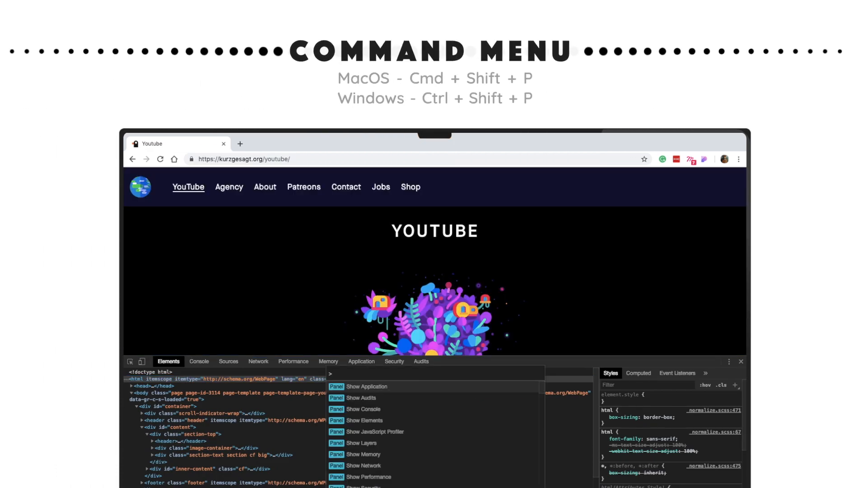
type("s")
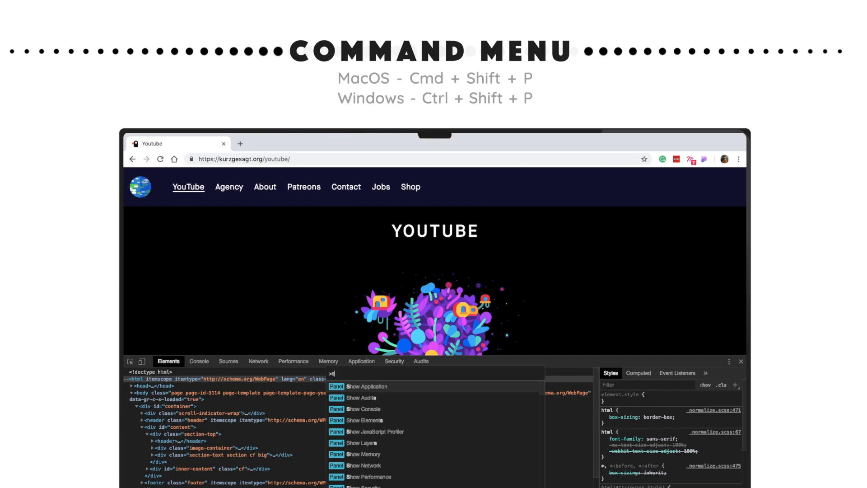
type("cre")
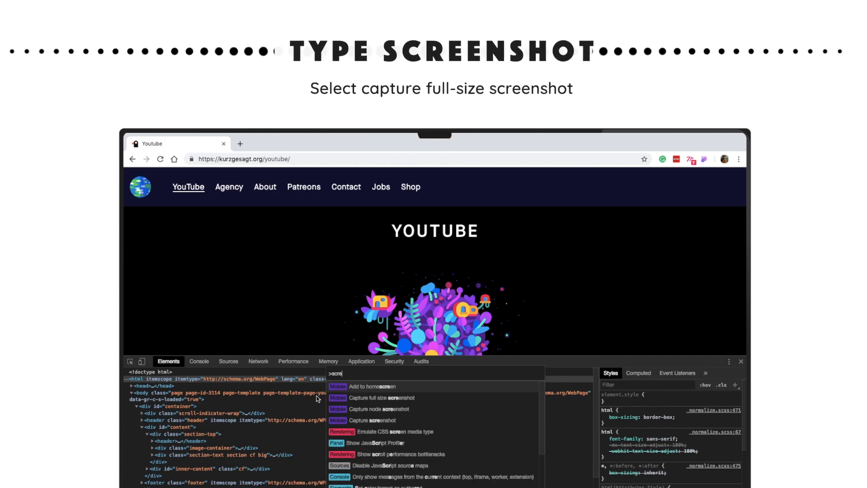
mouse_move(346, 404)
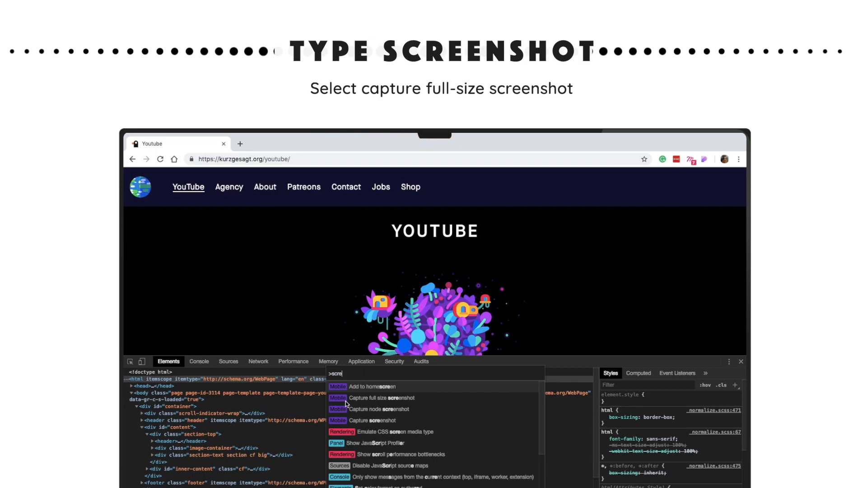
Capture a full size screenshot of the page and save it to Downloads.
left_click(381, 397)
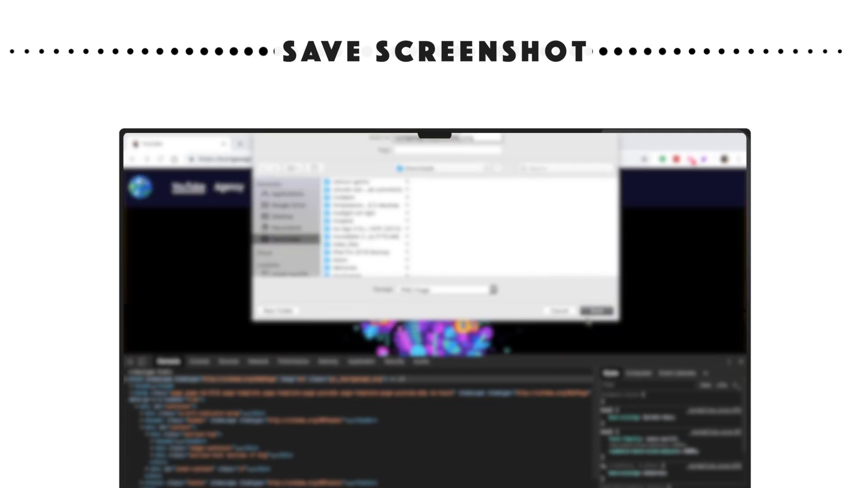
left_click(596, 310)
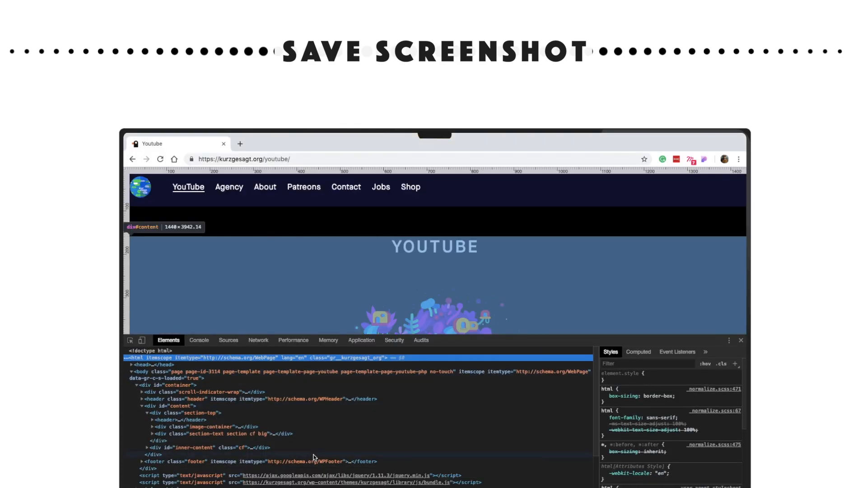